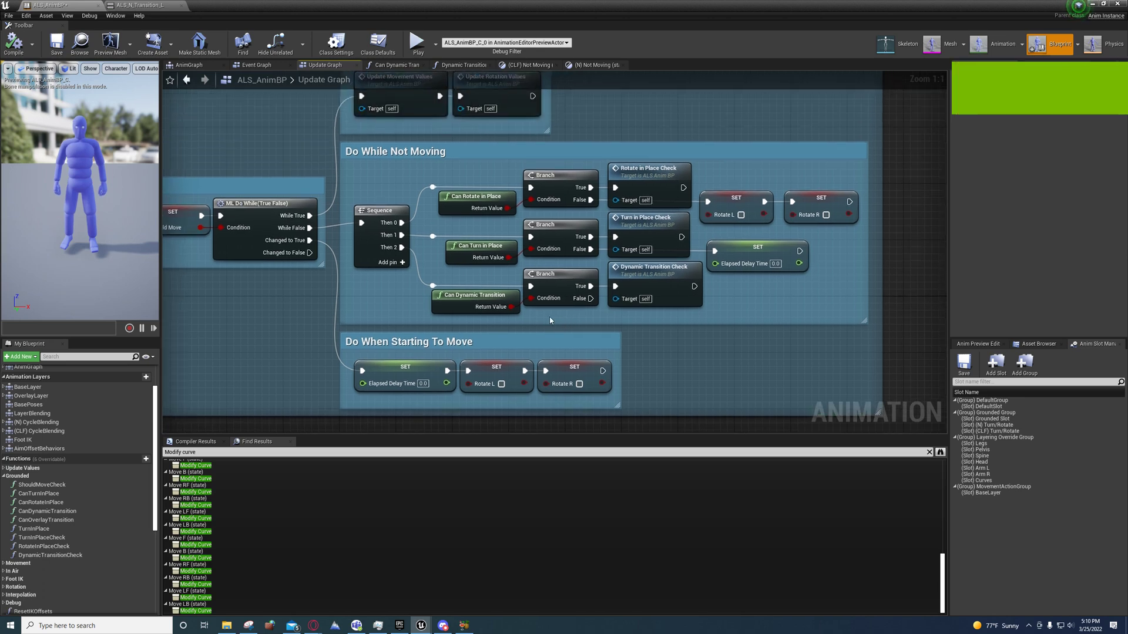
Inspect the Can Dynamic Transition node in the Update Graph, briefly checking the Event Graph
left_click(475, 295)
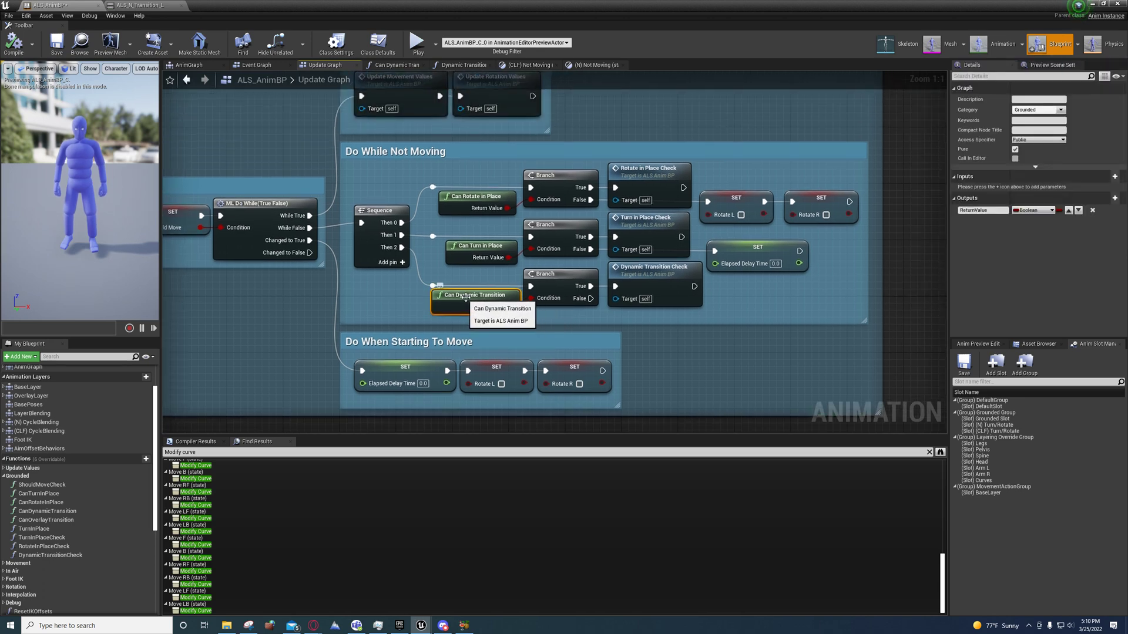
left_click(257, 65)
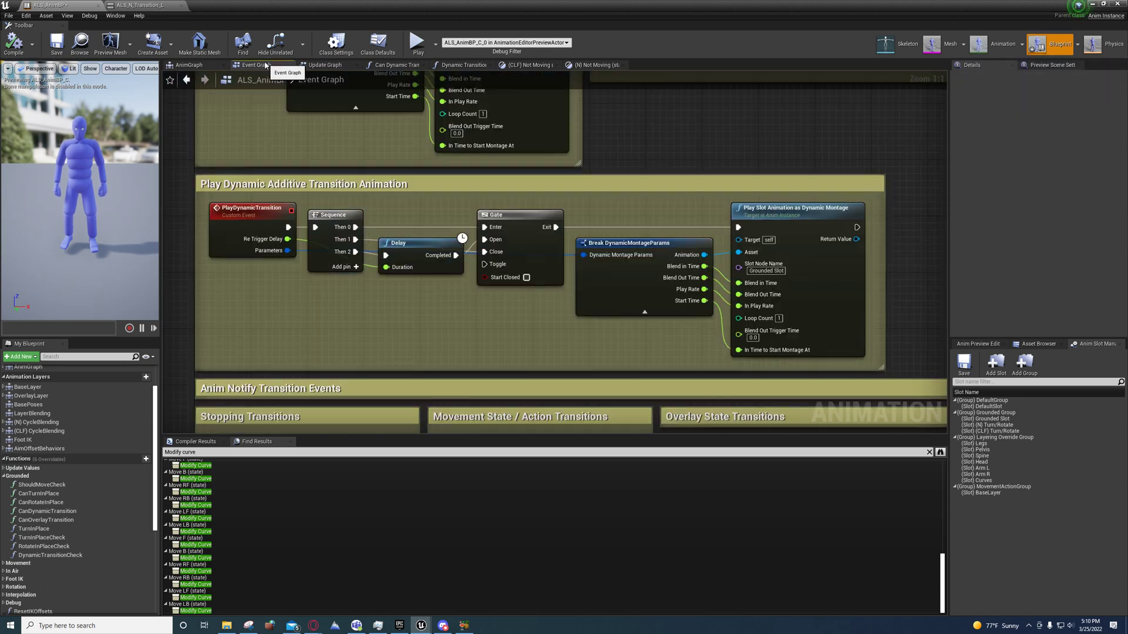
mouse_move(252, 208)
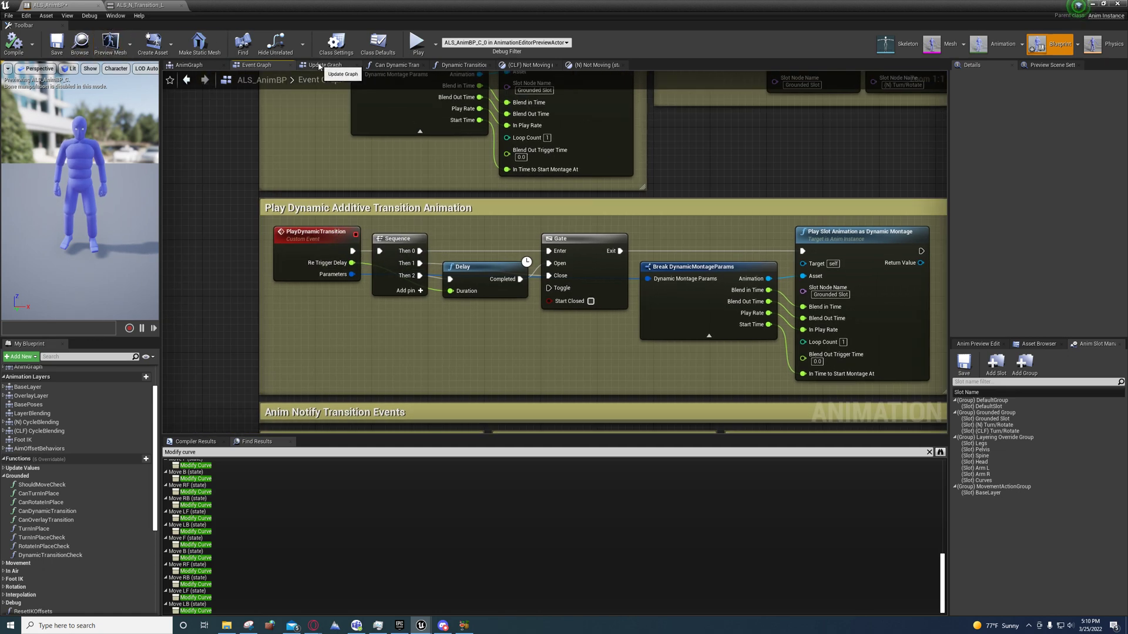
left_click(324, 65)
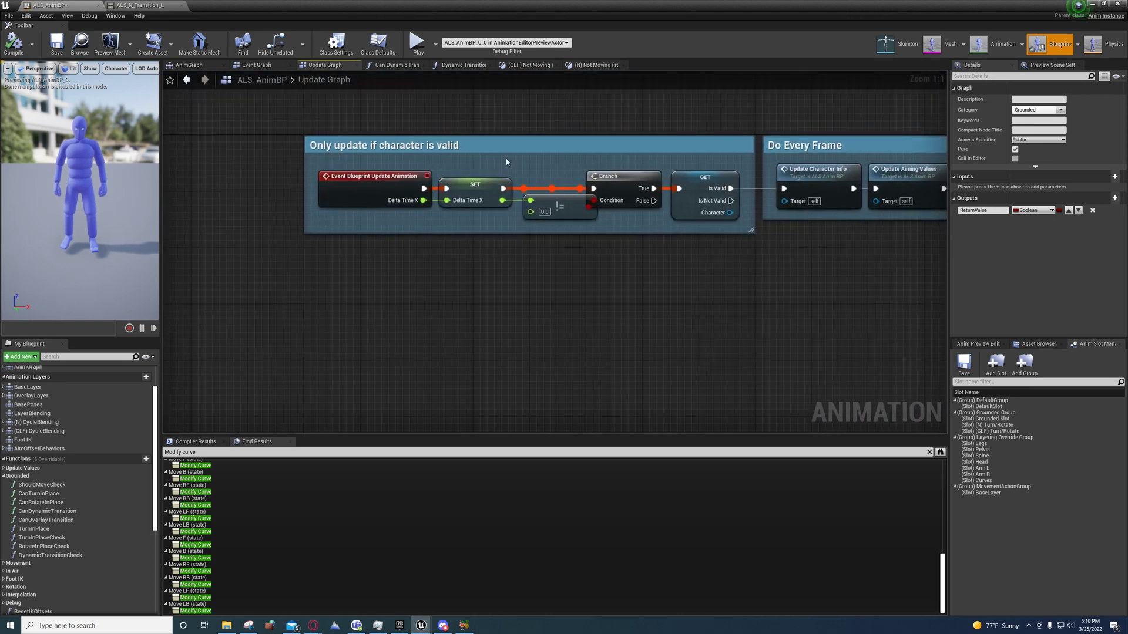
mouse_move(385, 180)
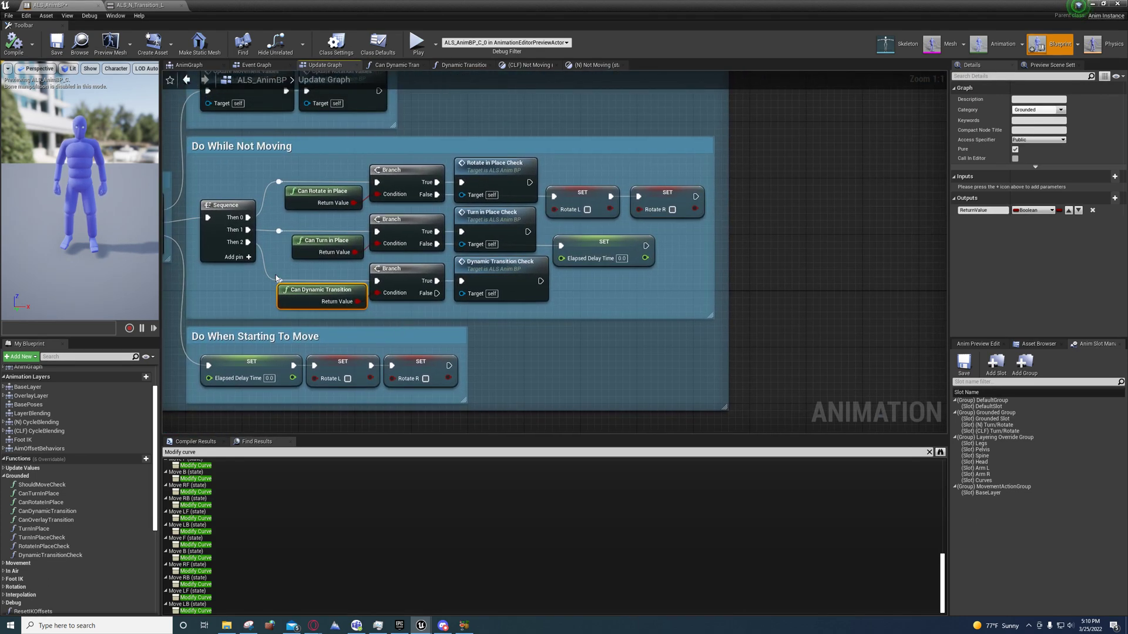
Open Can Dynamic Transition and inspect its Get Curve Value node reading Enable_Transition
double_click(322, 289)
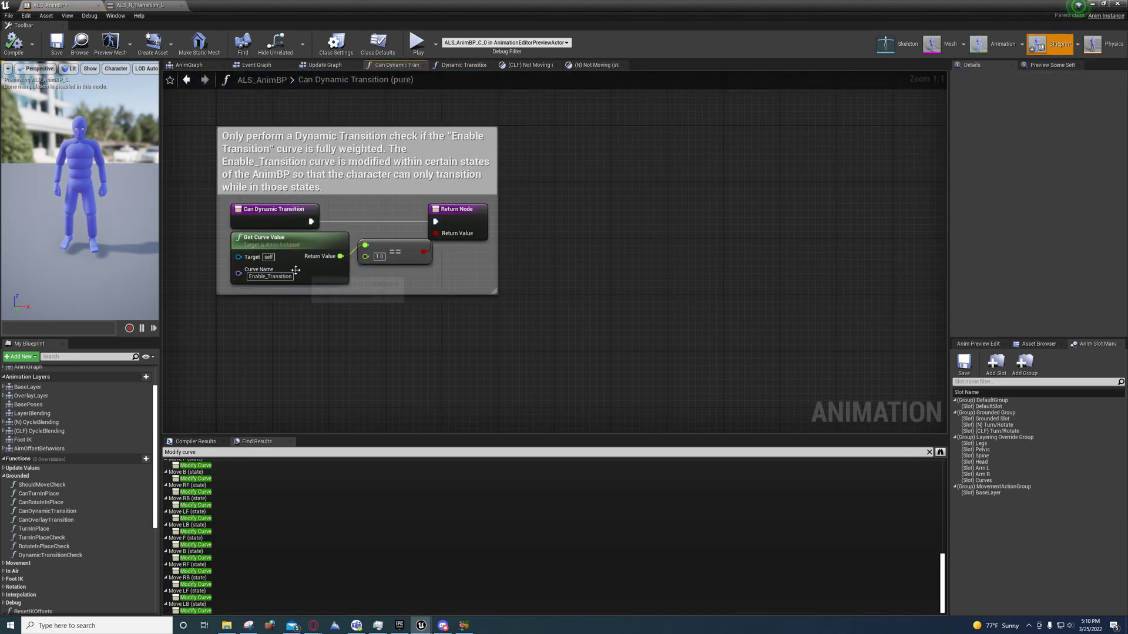
left_click(289, 237)
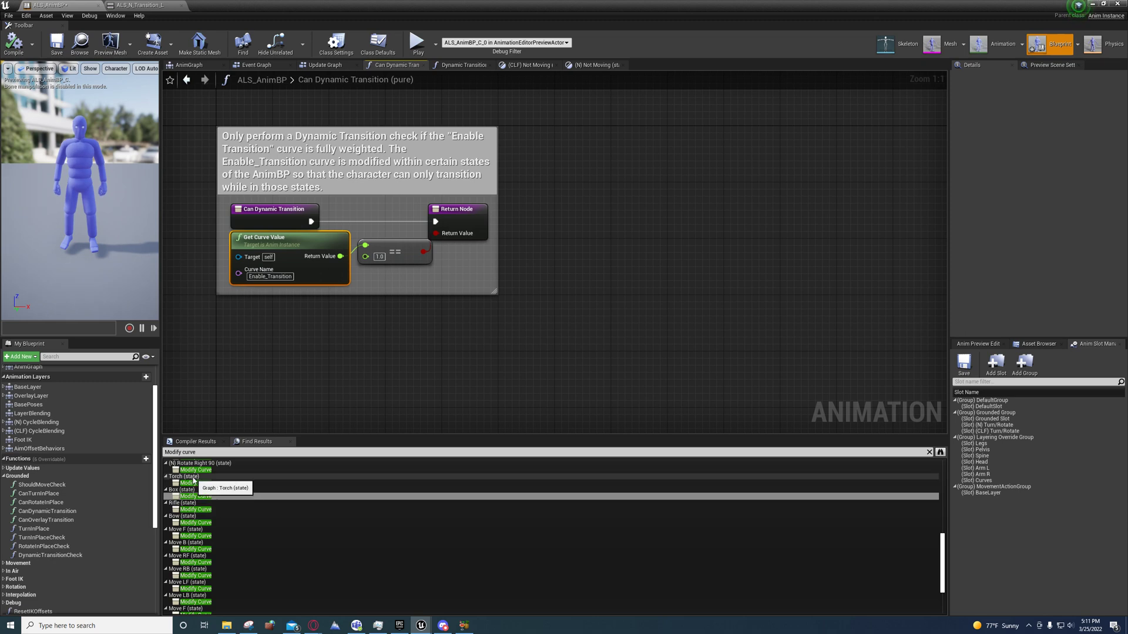
scroll("down", 3)
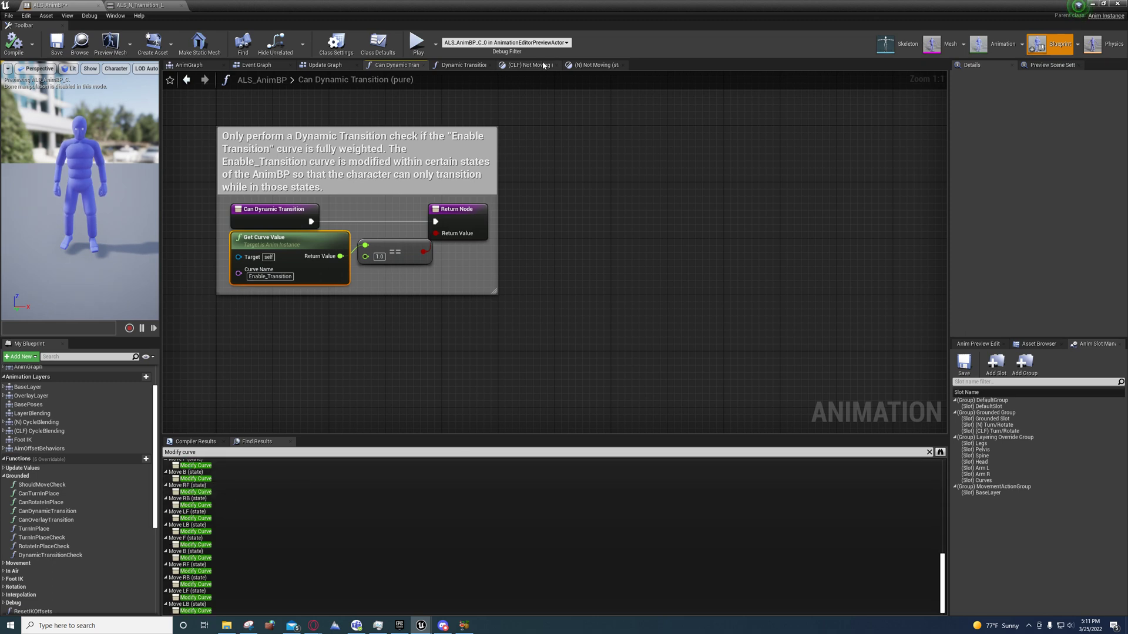
View the (CLF) Not Moving state, then go up to the Locomotion States machine
left_click(525, 65)
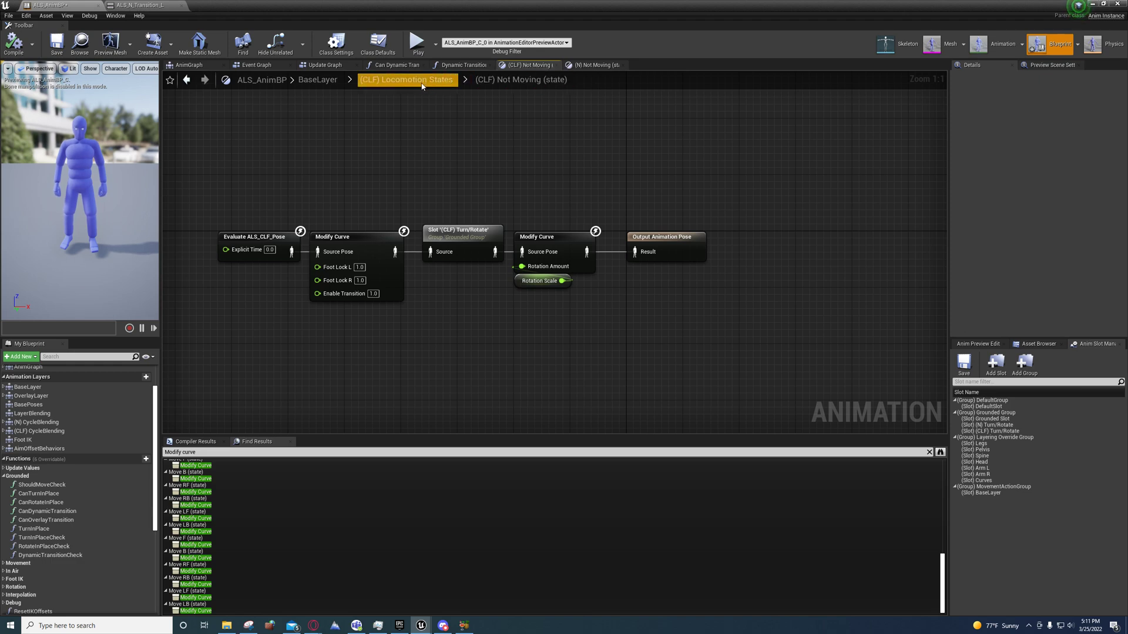
left_click(522, 80)
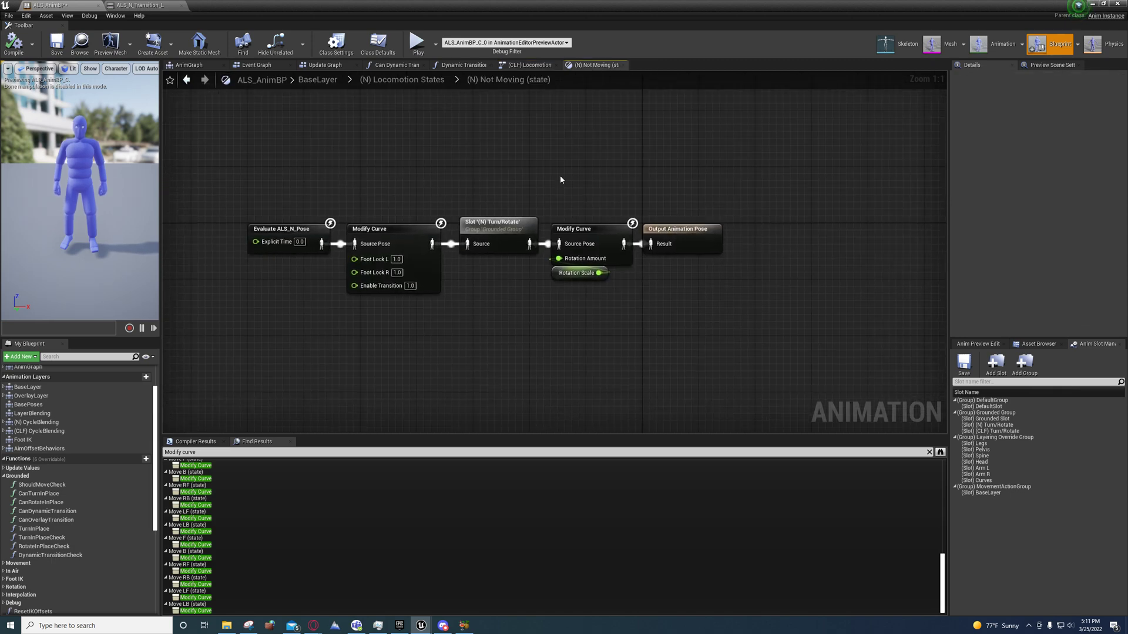
mouse_move(479, 189)
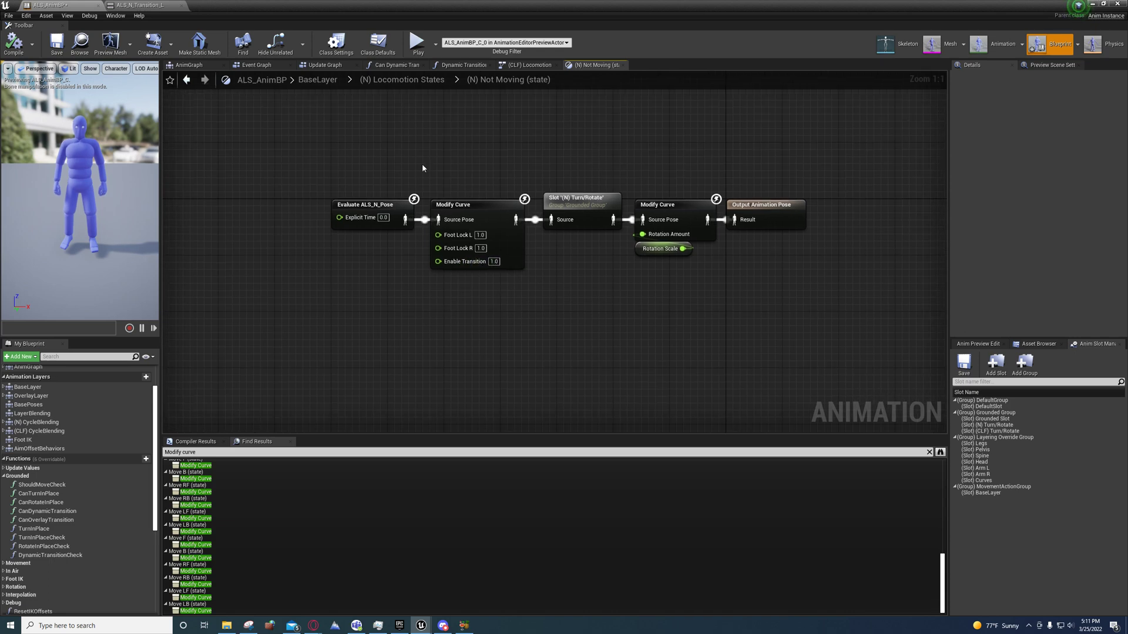
Return to the Can Dynamic Transition function graph
left_click(395, 65)
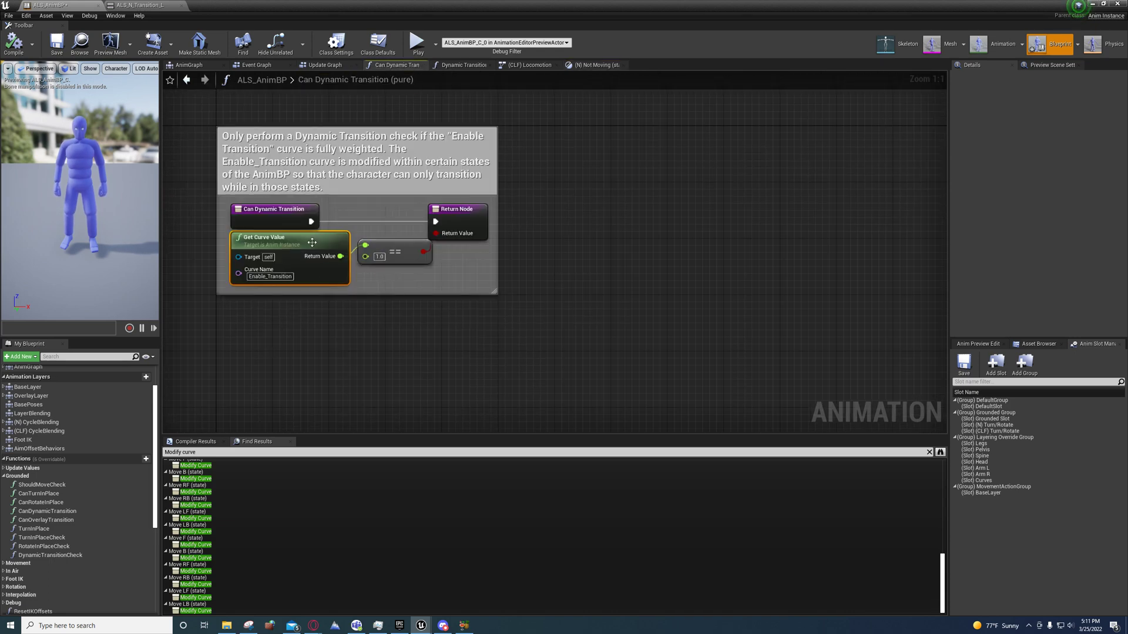
mouse_move(467, 65)
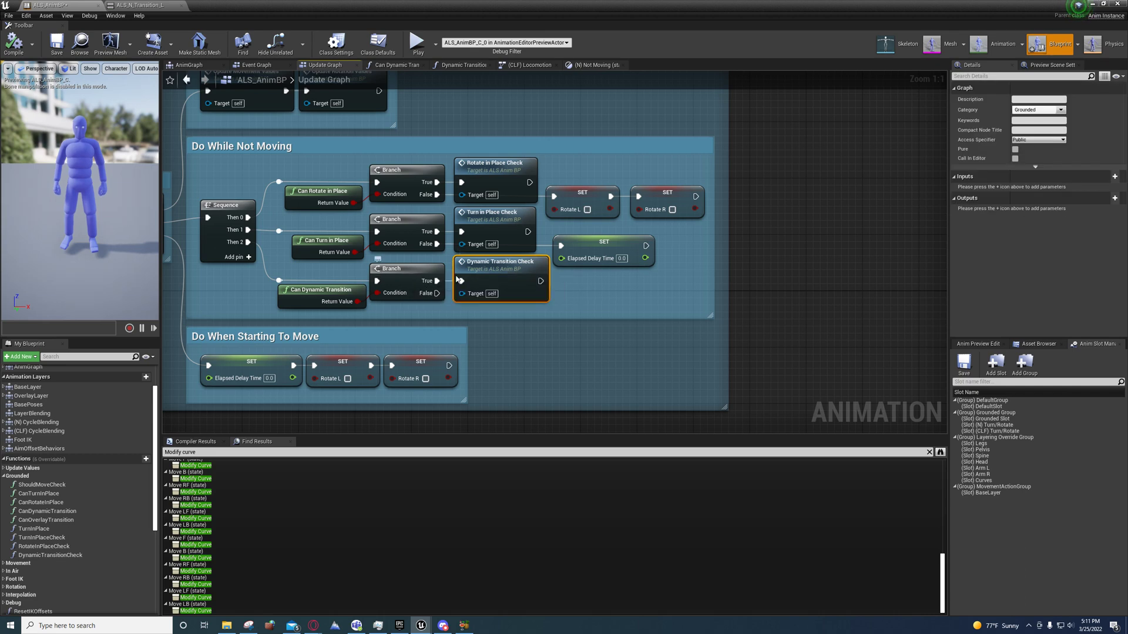
mouse_move(484, 266)
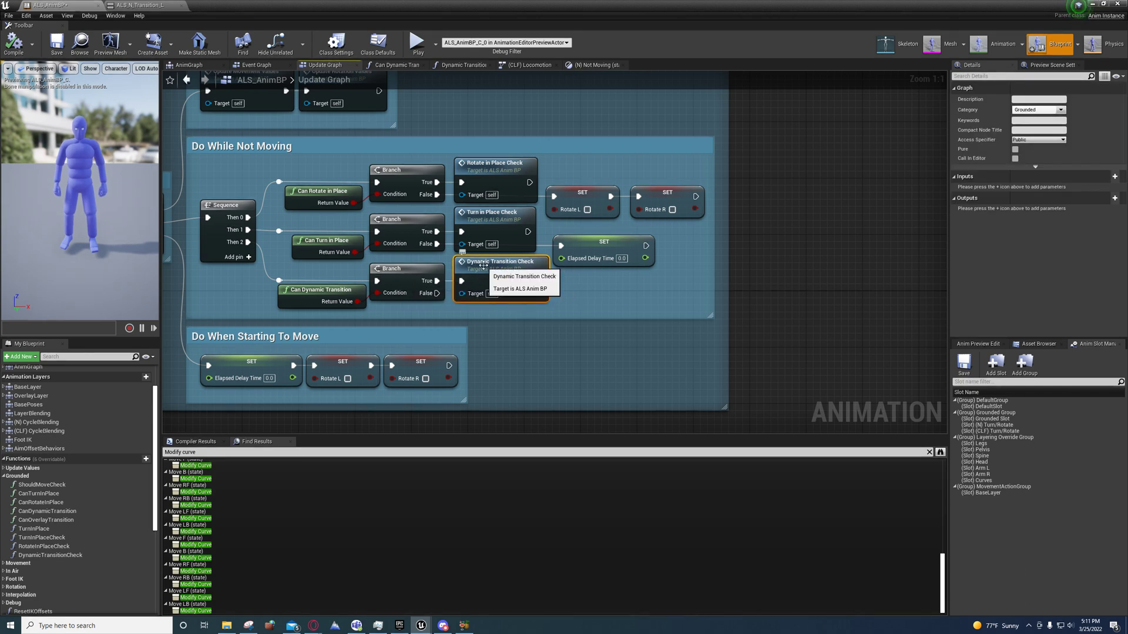
mouse_move(513, 272)
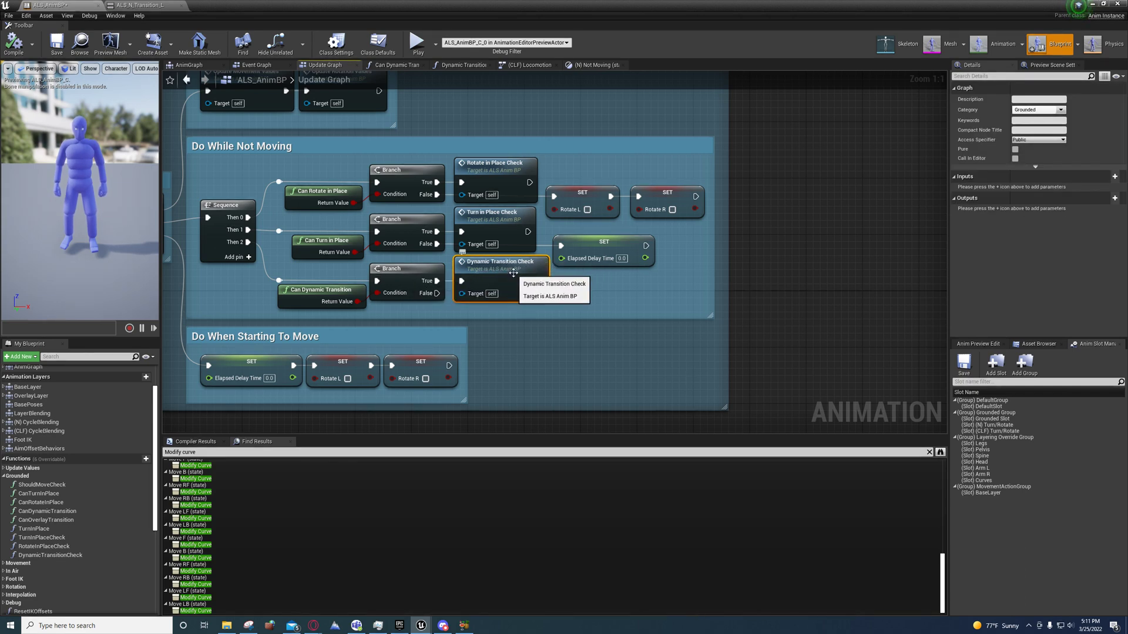
Open the Dynamic Transition Check function comparing IK_Foot to VB foot_target distance against 8.0
double_click(498, 264)
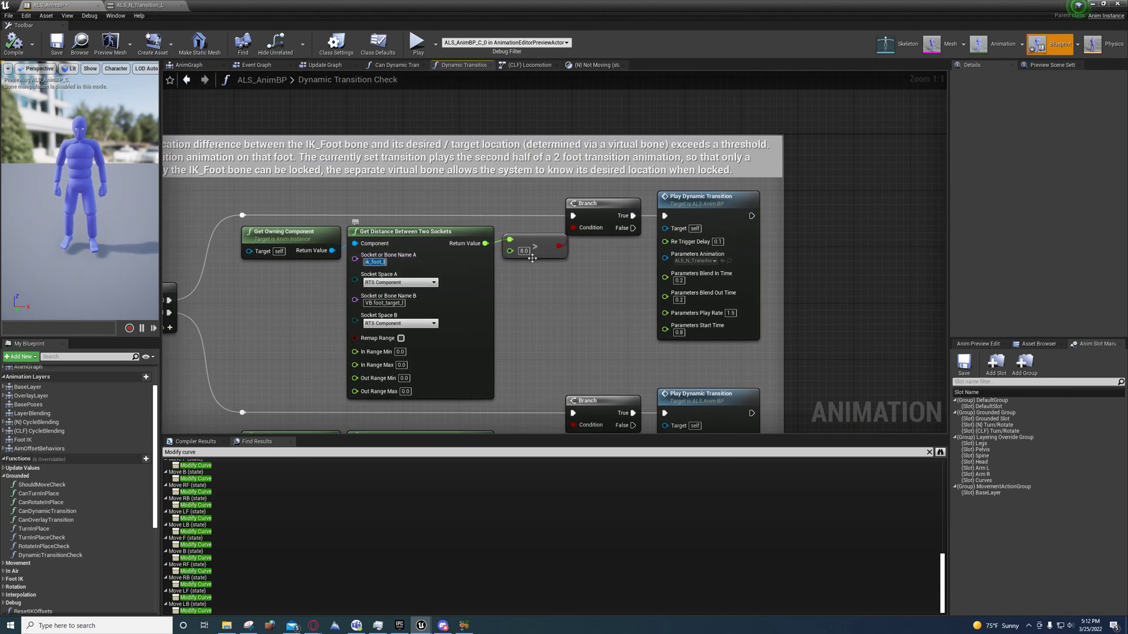
mouse_move(377, 262)
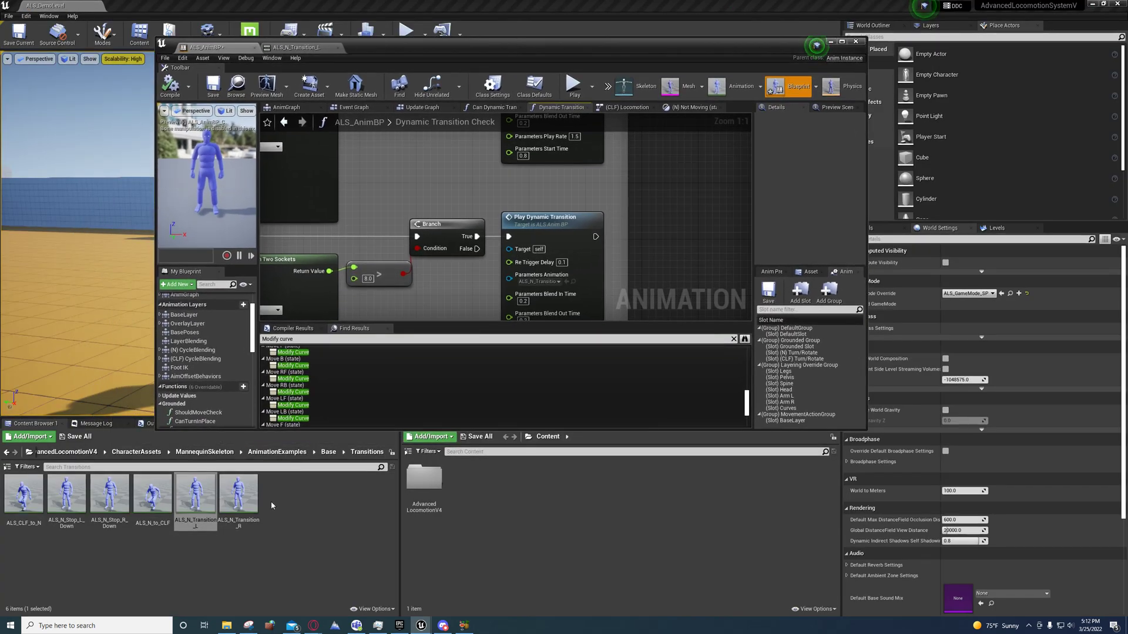
mouse_move(238, 499)
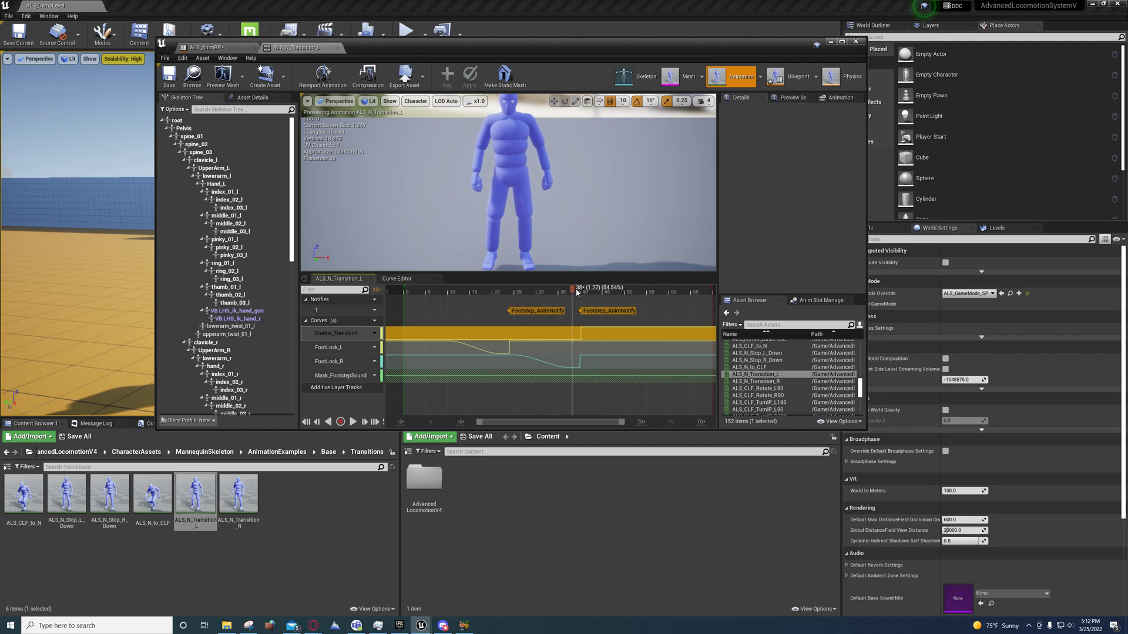
Scrub through the ALS_N_Transition_L frames to watch its transition and foot-lock curves
left_click_drag(576, 290, 601, 289)
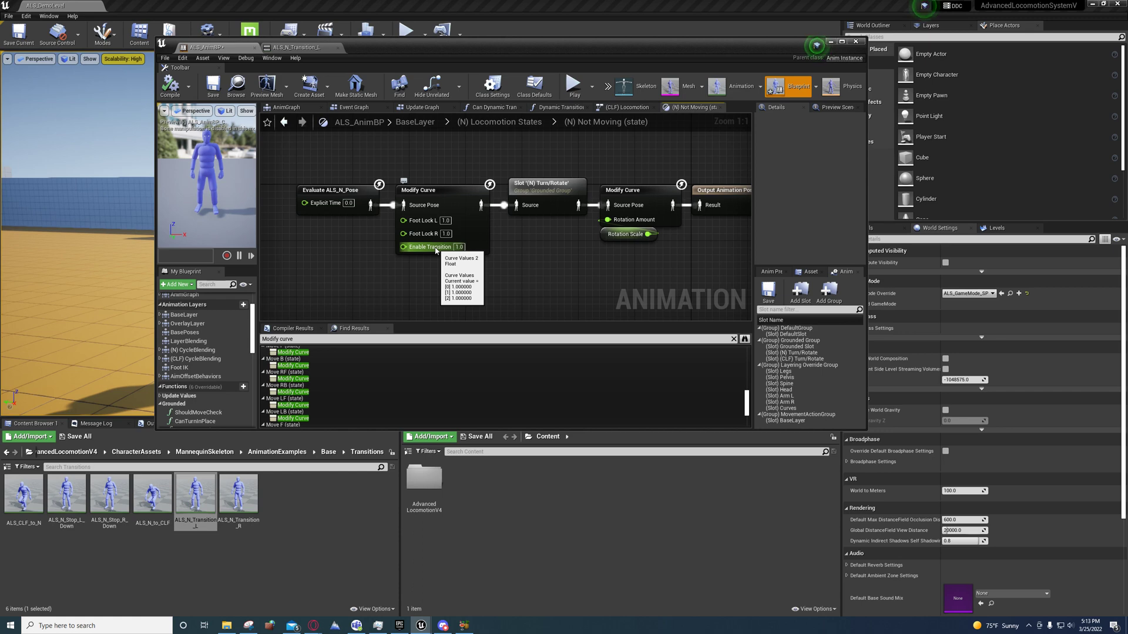
Inspect the Modify Curve node's details: Blend apply mode, alpha 1.0, curves exposed as pins
left_click(440, 190)
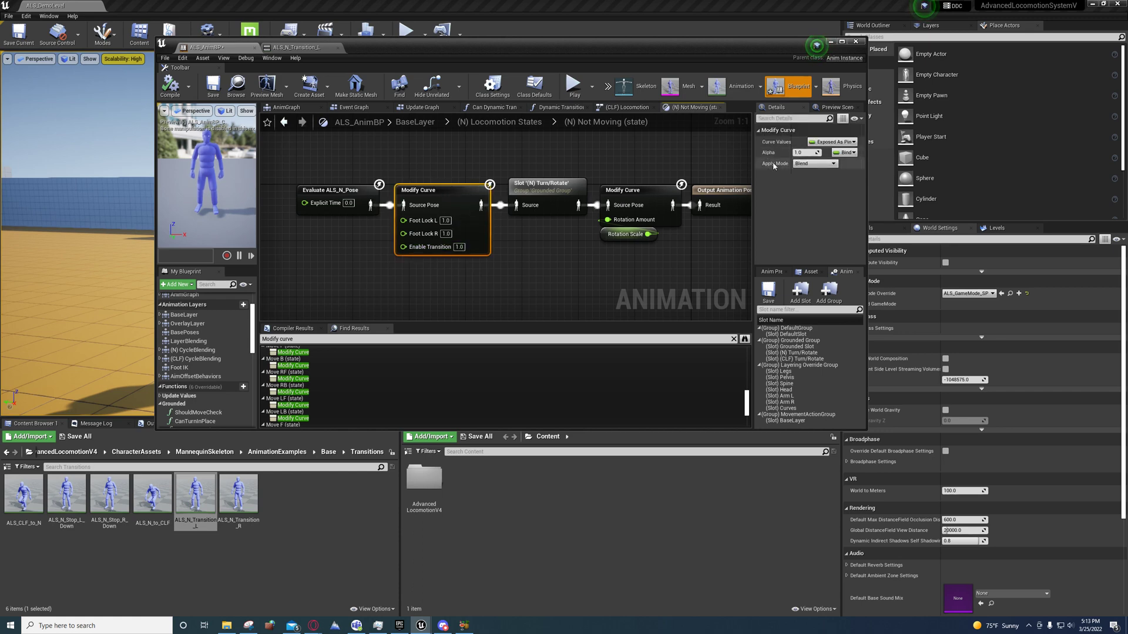
mouse_move(815, 164)
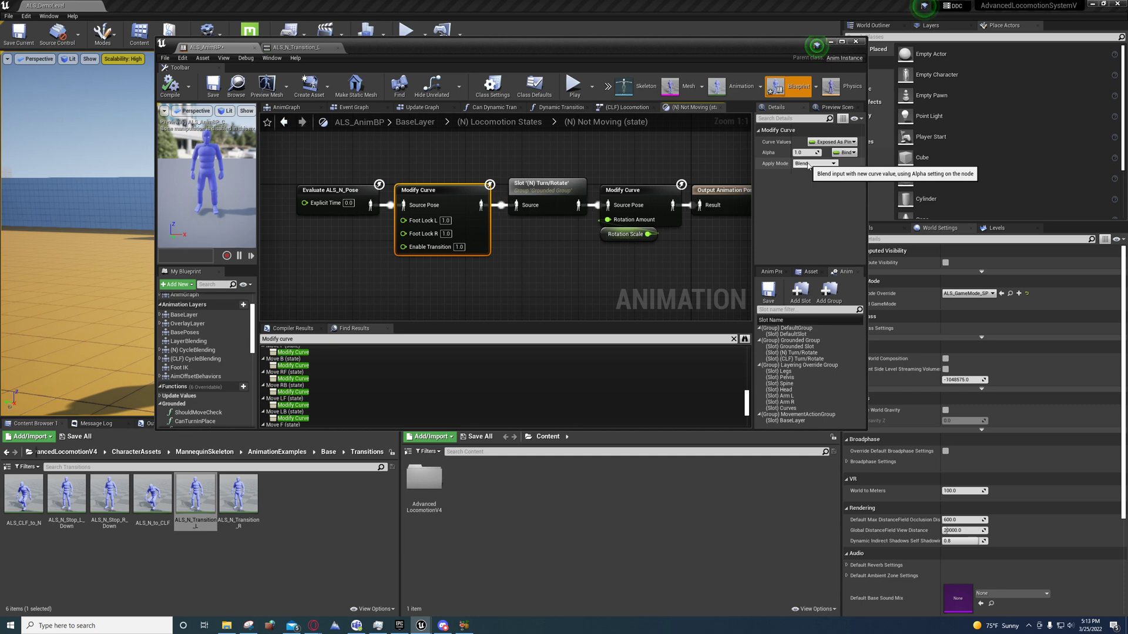
left_click(817, 164)
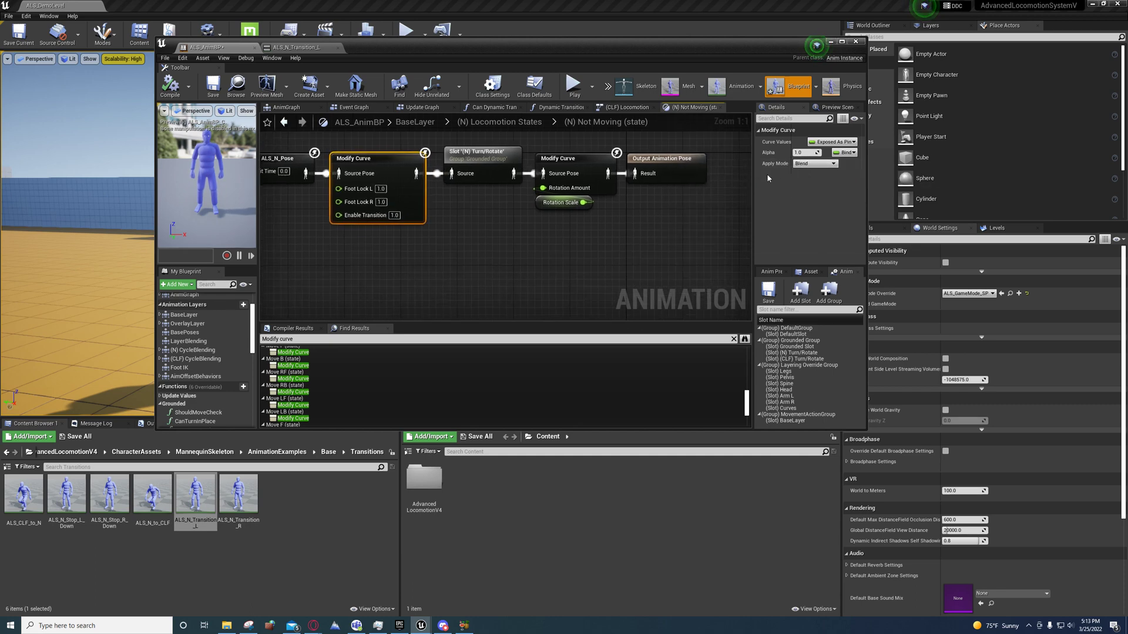
left_click(814, 163)
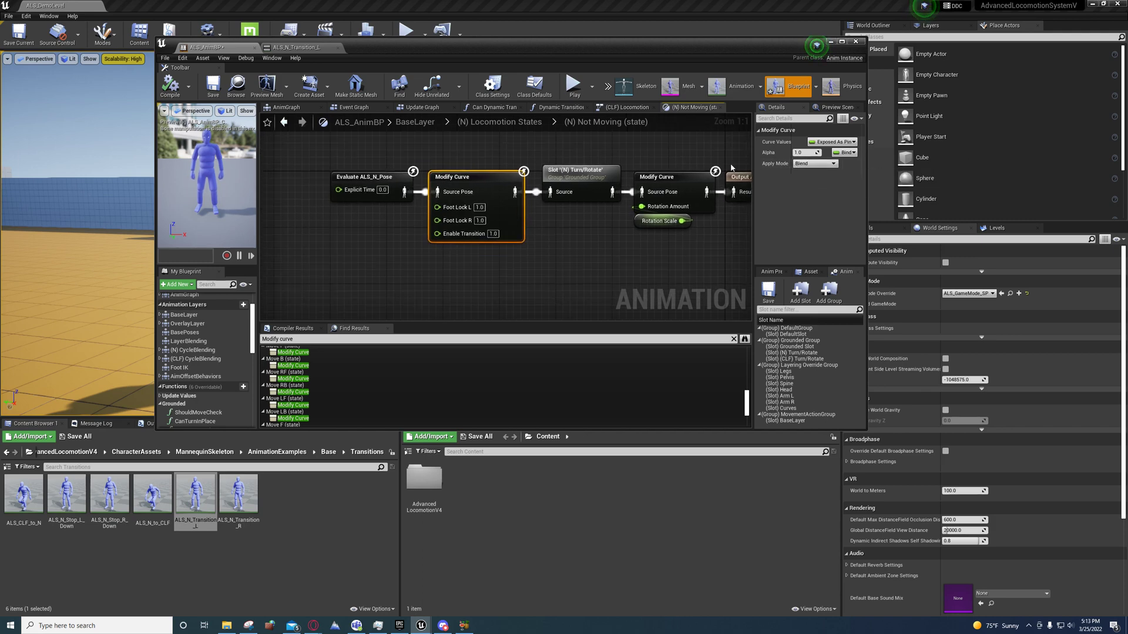
mouse_move(813, 164)
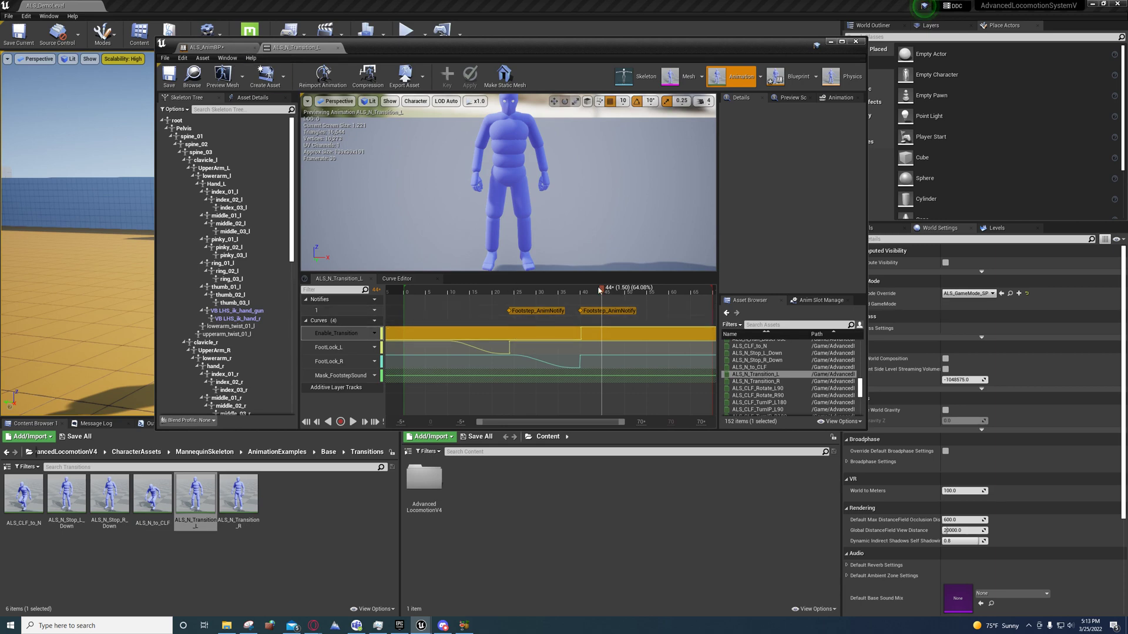
Scrub ALS_N_Transition_L back and forth past its curve changes to the second footstep
left_click_drag(607, 292, 586, 292)
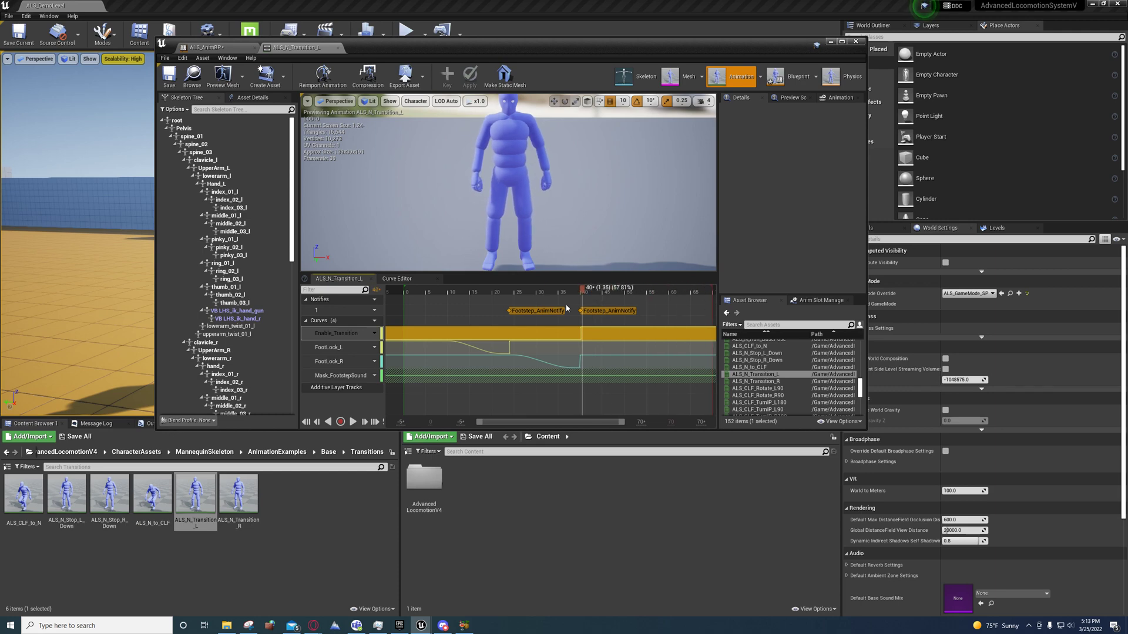
left_click_drag(581, 288, 600, 288)
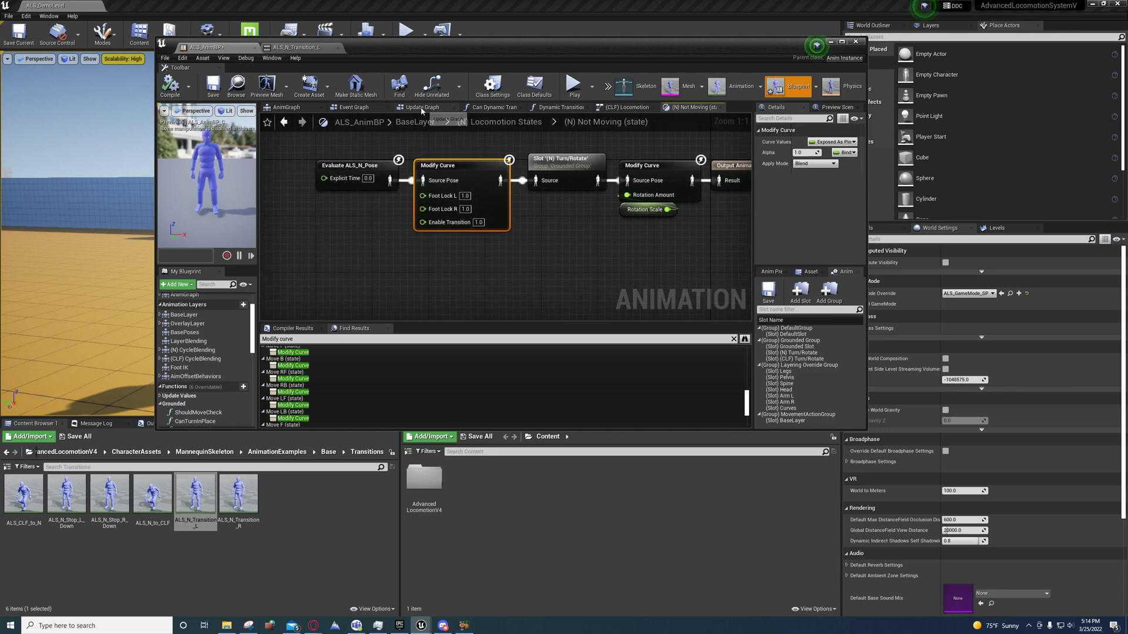
Return to the Update Graph and select the Can Dynamic Transition node
left_click(422, 106)
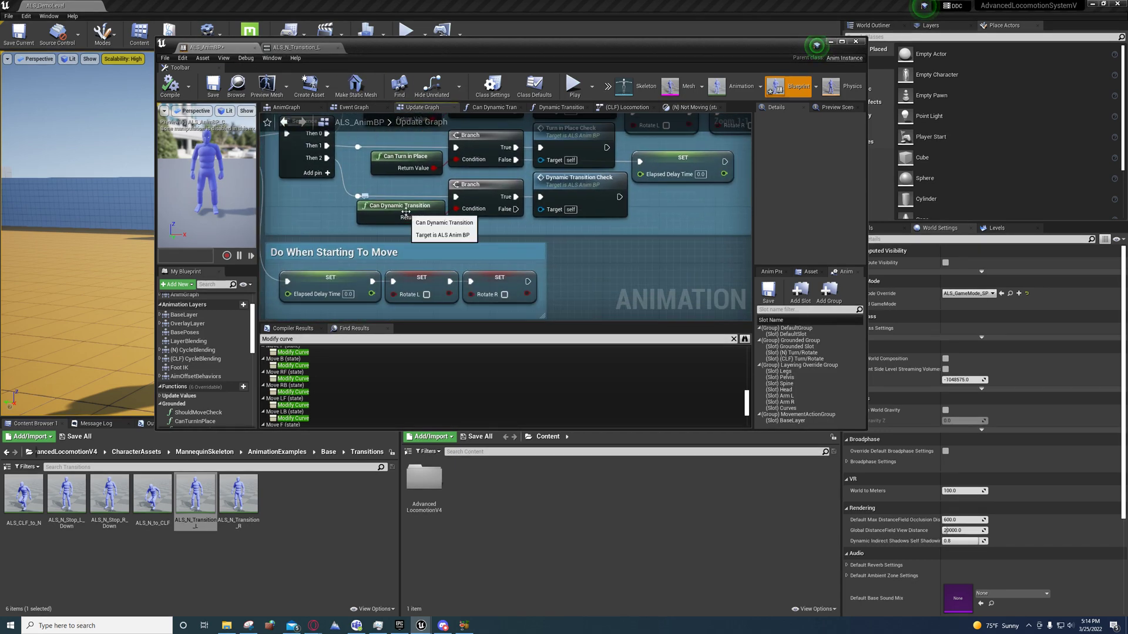
left_click(401, 205)
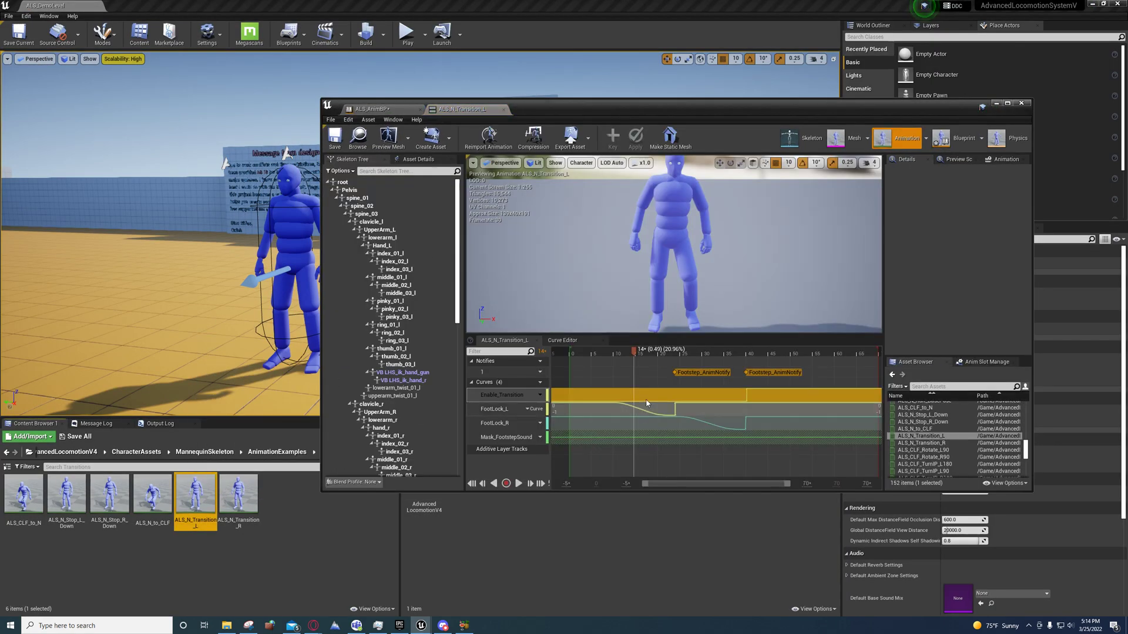
Reset the playhead, then open the ALS_N_Transition_R animation with its curves
left_click(634, 352)
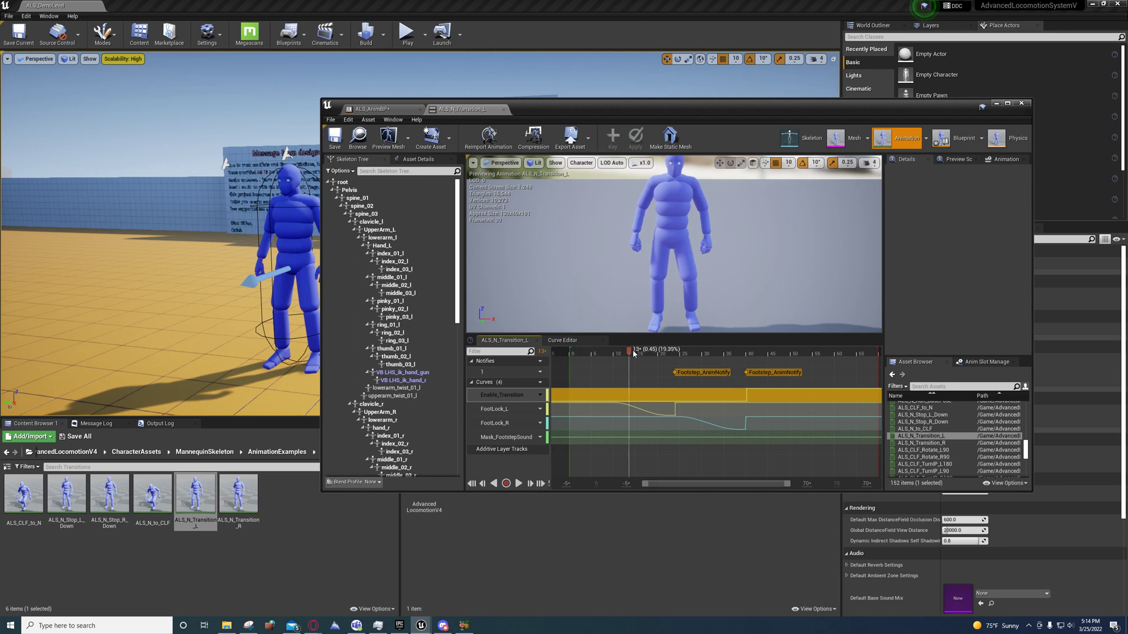
double_click(239, 496)
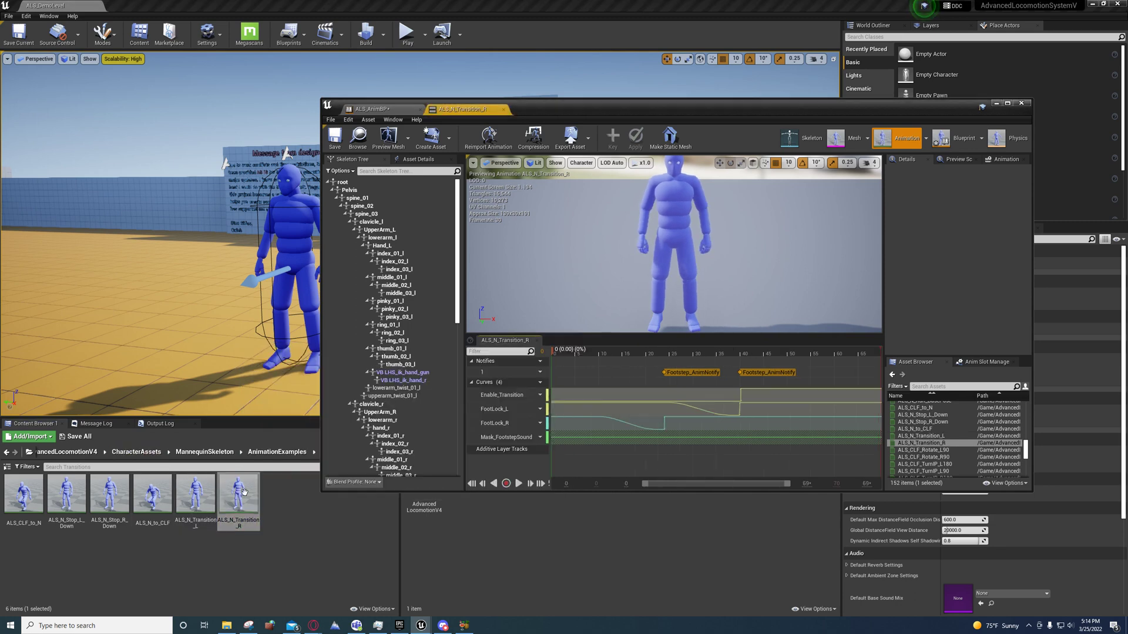